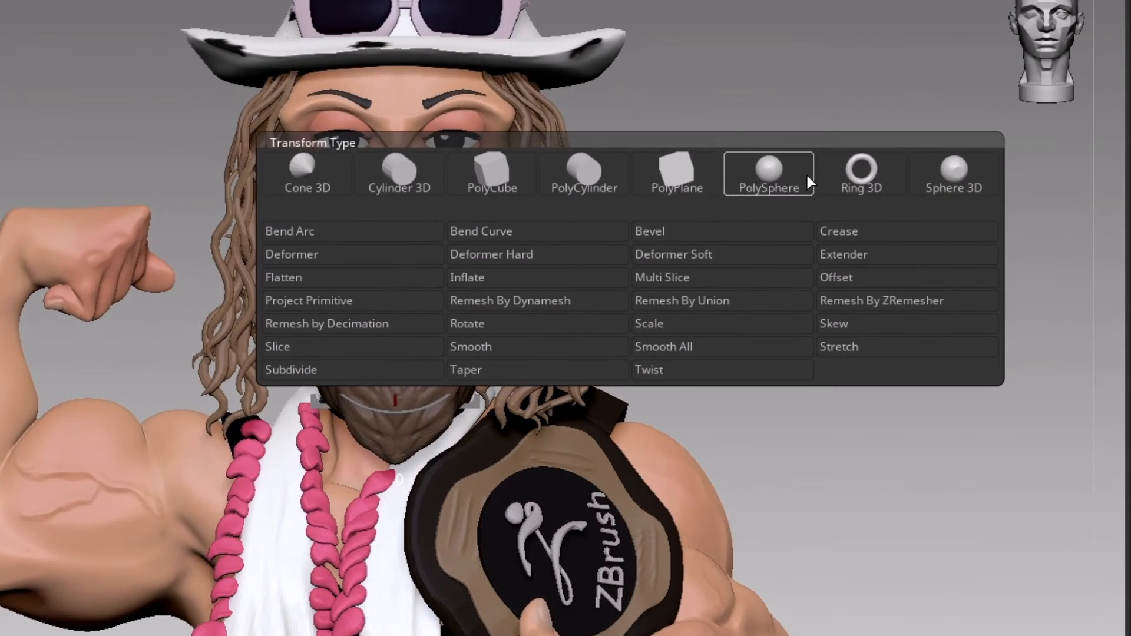
Swap the current subtool for a PolySphere from the Gizmo 3D gear menu's Transform Type list.
left_click(768, 173)
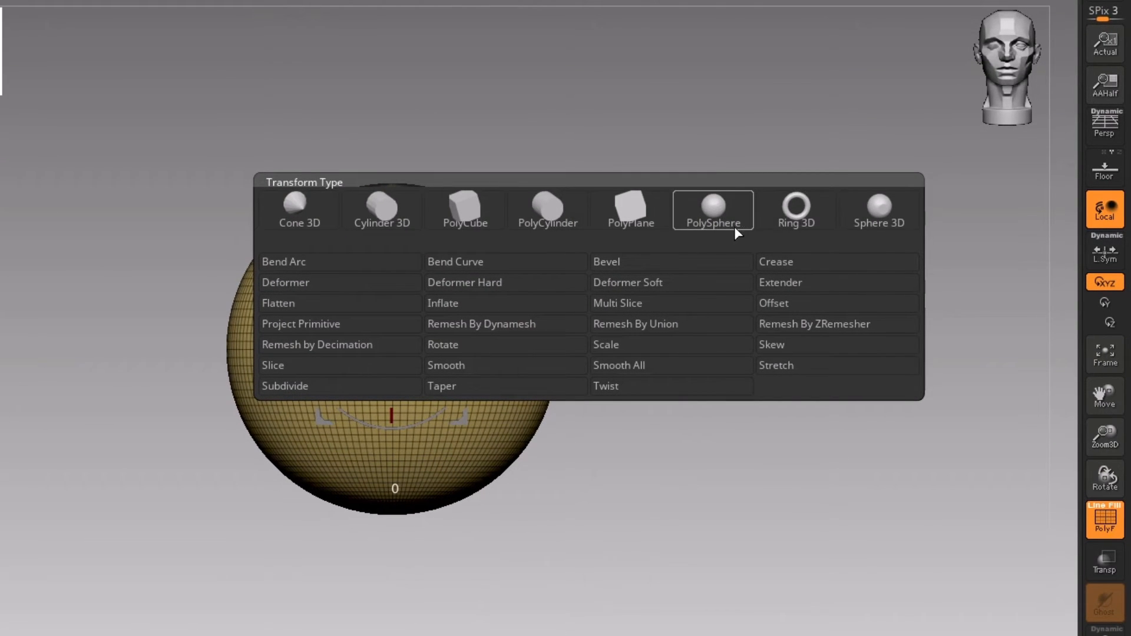
left_click(712, 210)
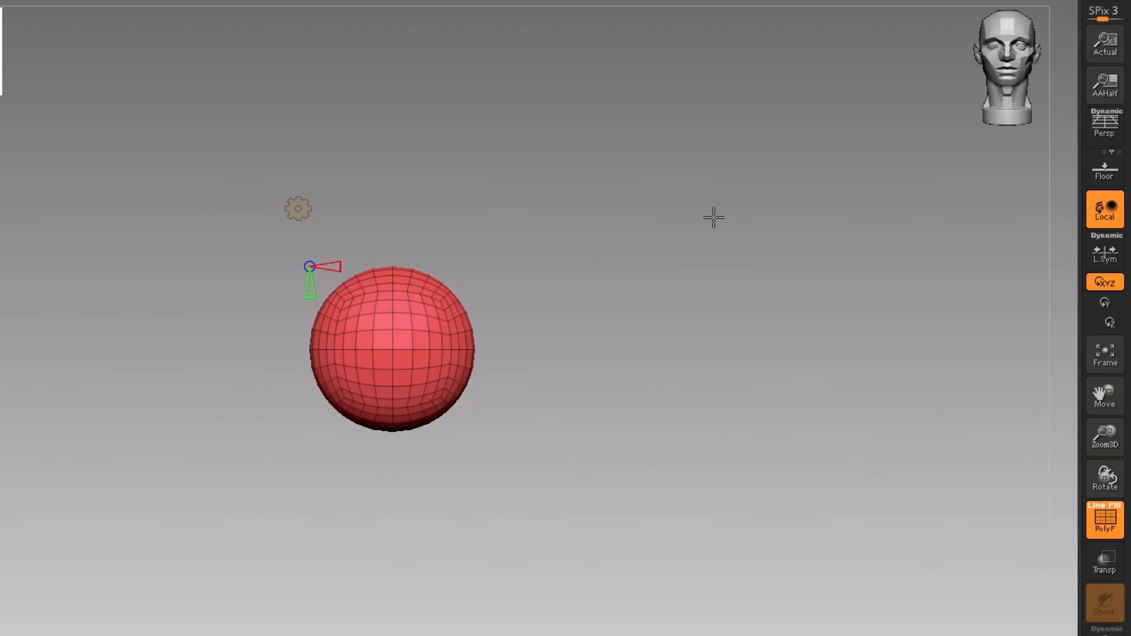